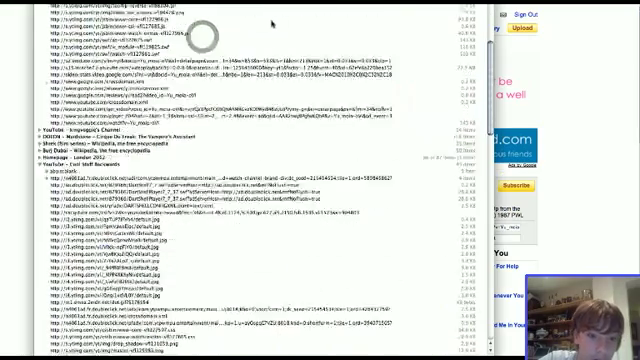
{"action": "scroll", "scroll_direction": "down", "scroll_amount": 3}
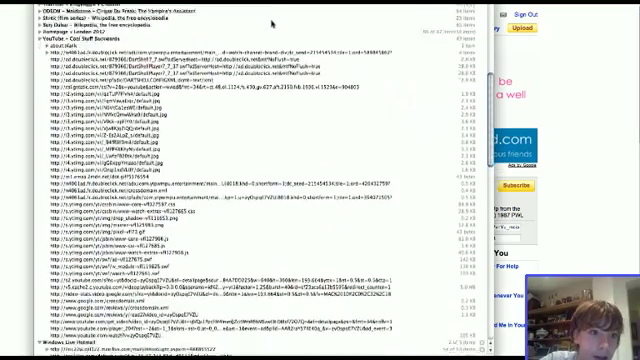
{"action": "scroll", "scroll_direction": "down", "scroll_amount": 3}
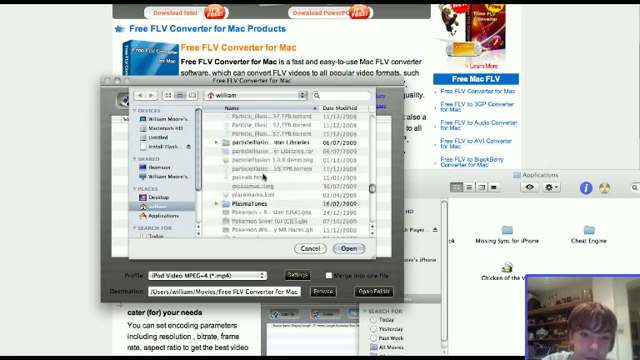
{"action": "scroll", "scroll_direction": "down", "scroll_amount": 3}
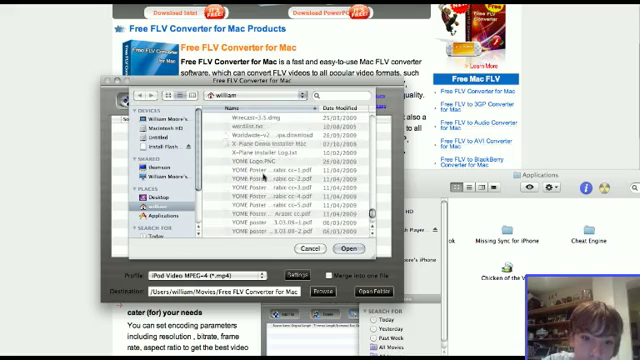